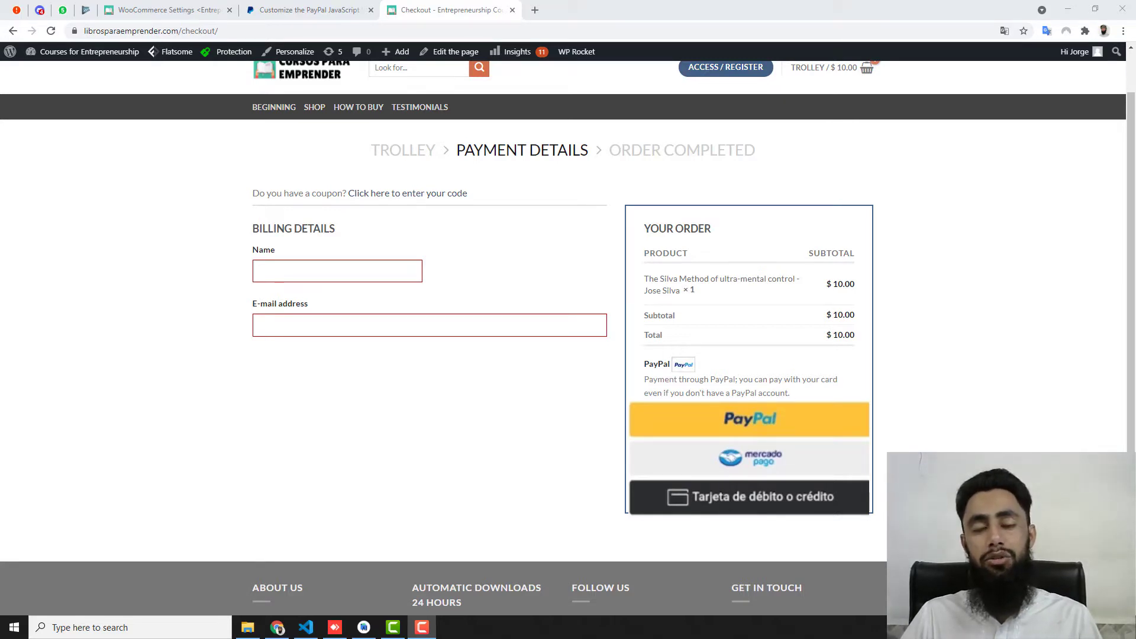
mouse_move(616, 430)
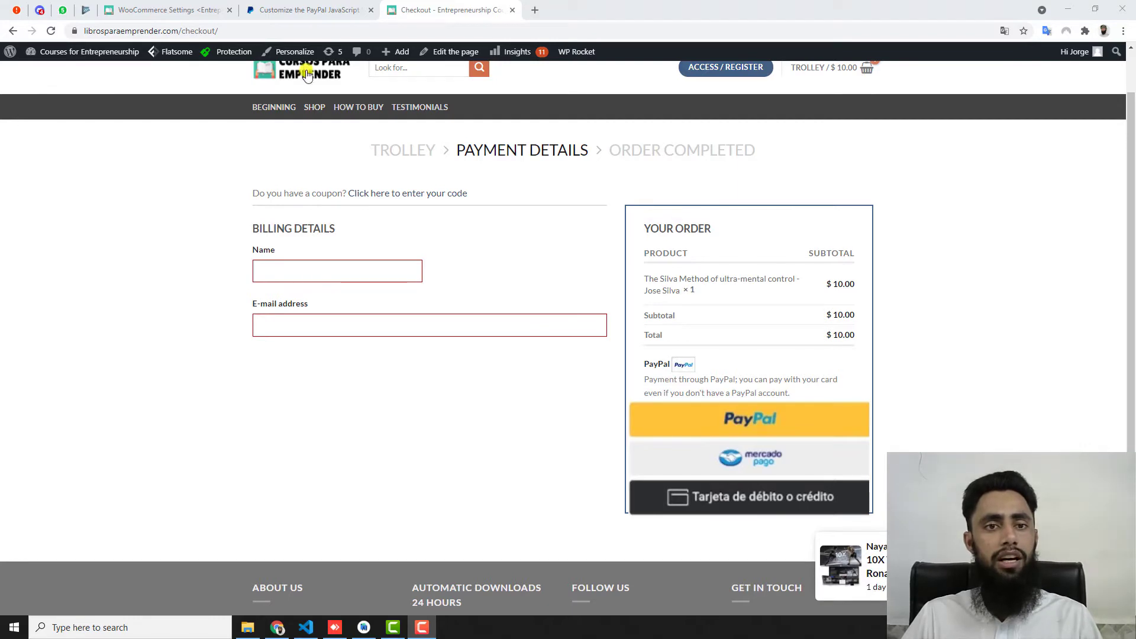
Return to the store's WooCommerce admin and load the general Settings page.
left_click(307, 10)
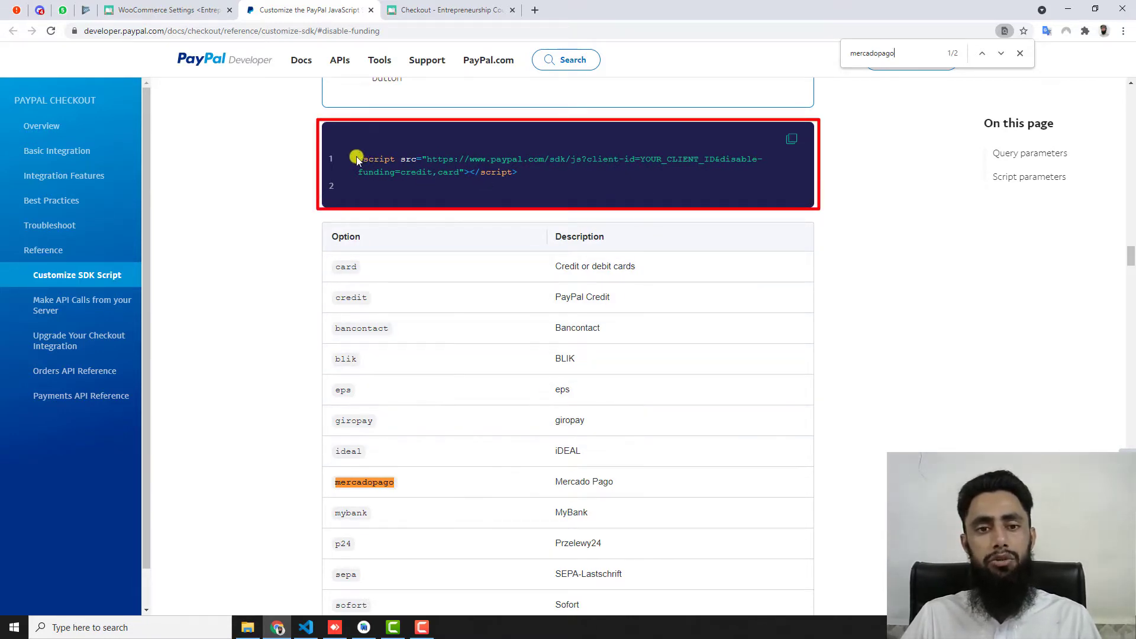
left_click_drag(360, 158, 517, 173)
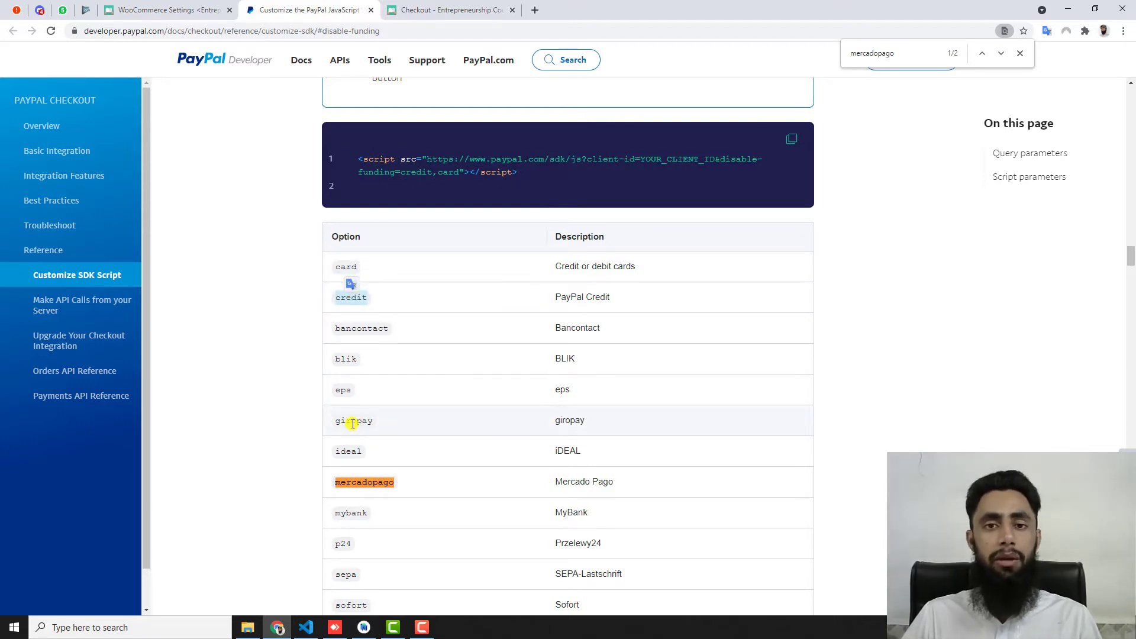
mouse_move(390, 399)
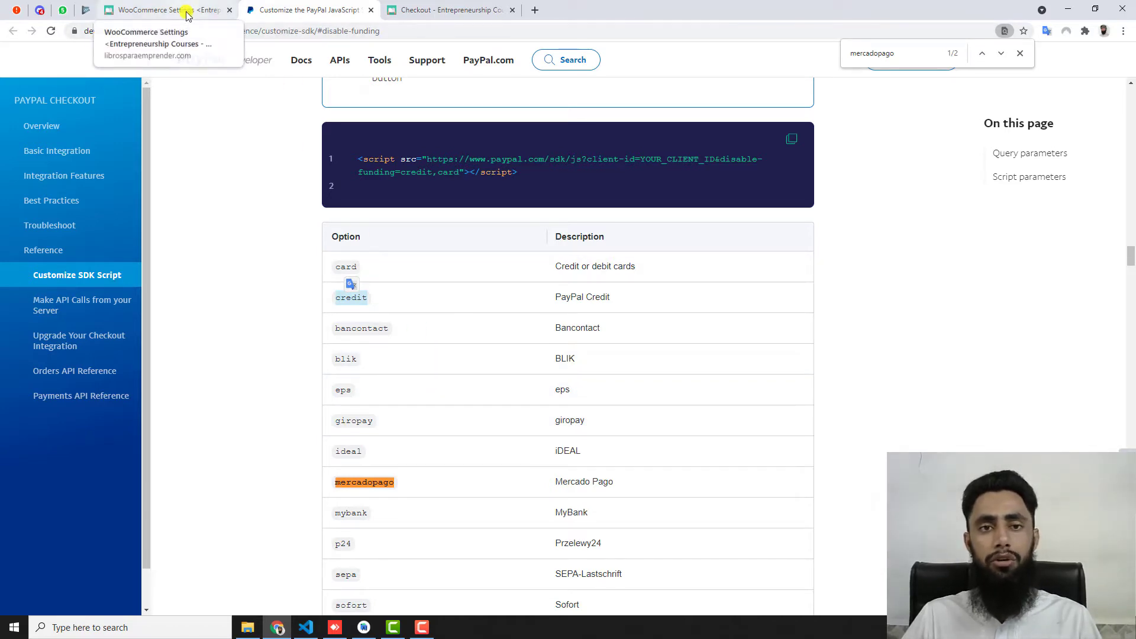
left_click(152, 9)
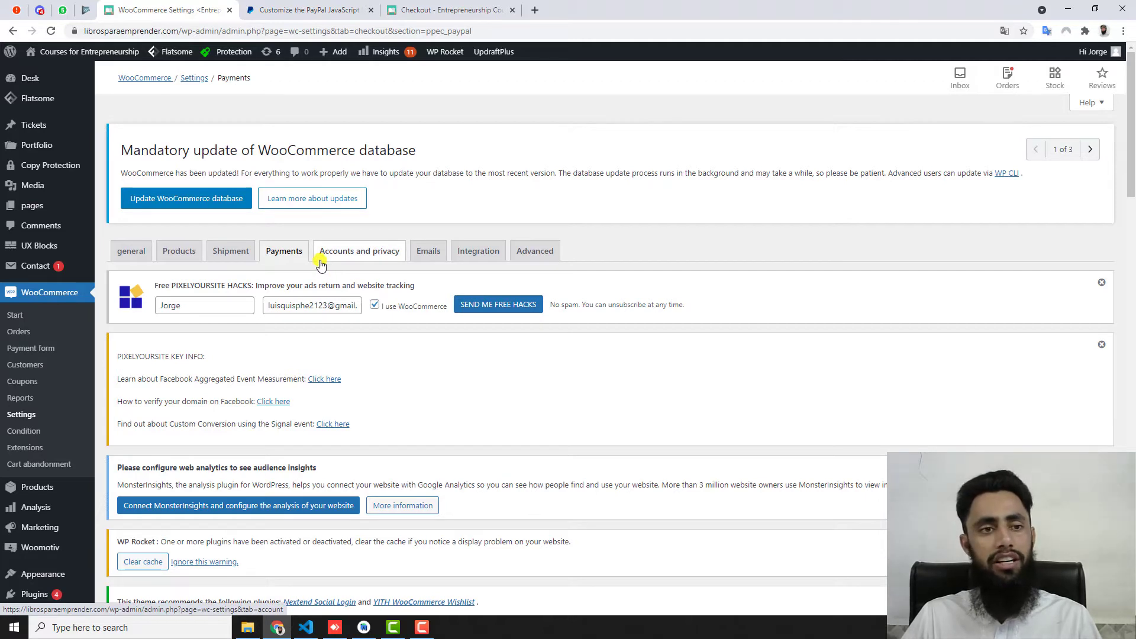
left_click(29, 77)
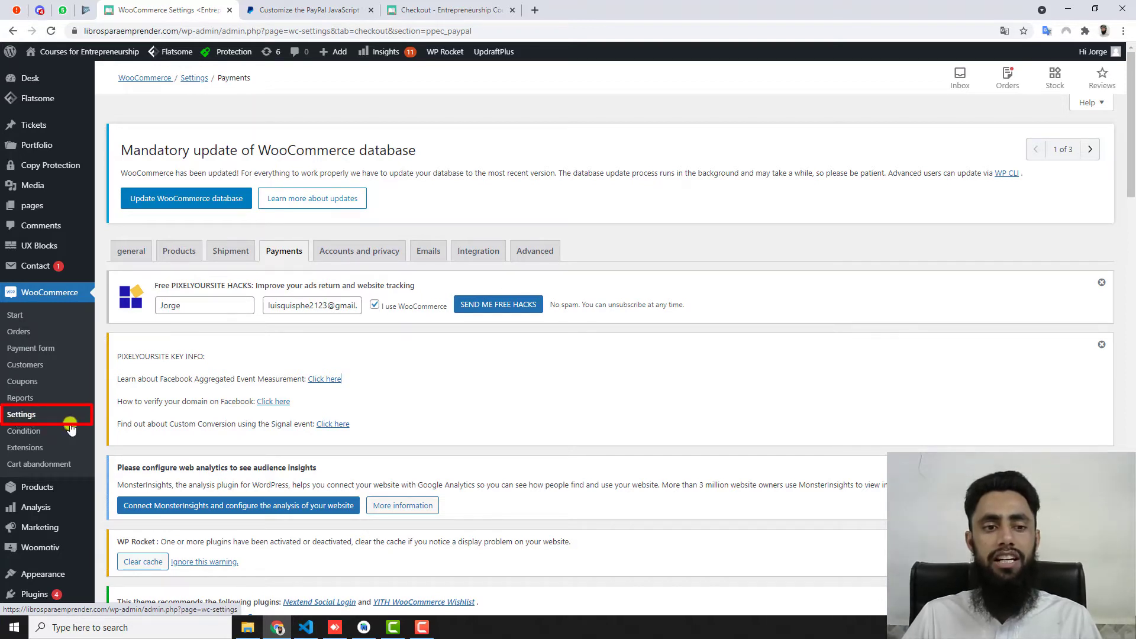
left_click(21, 414)
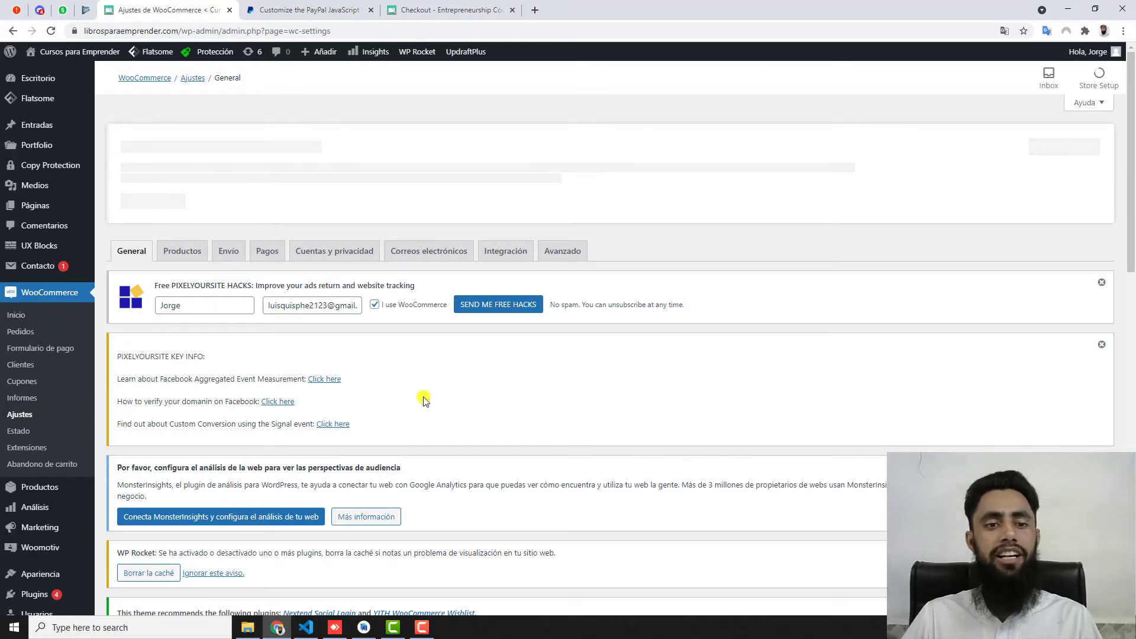
Show the Payments settings listing the installed payment methods with PayPal Express active.
scroll("down", 3)
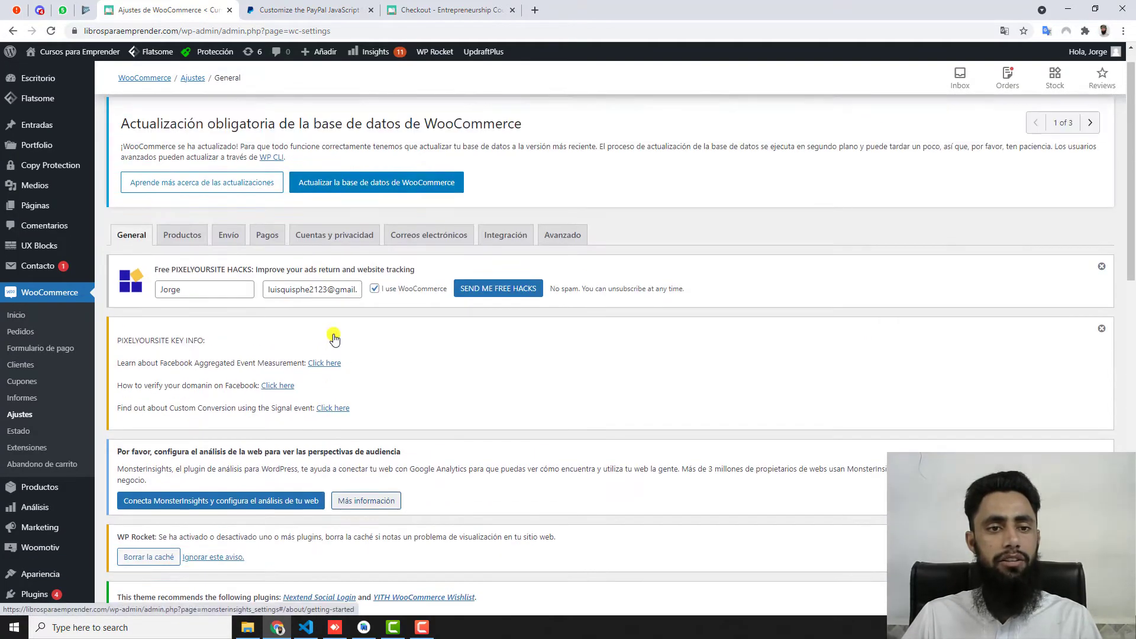
scroll("down", 3)
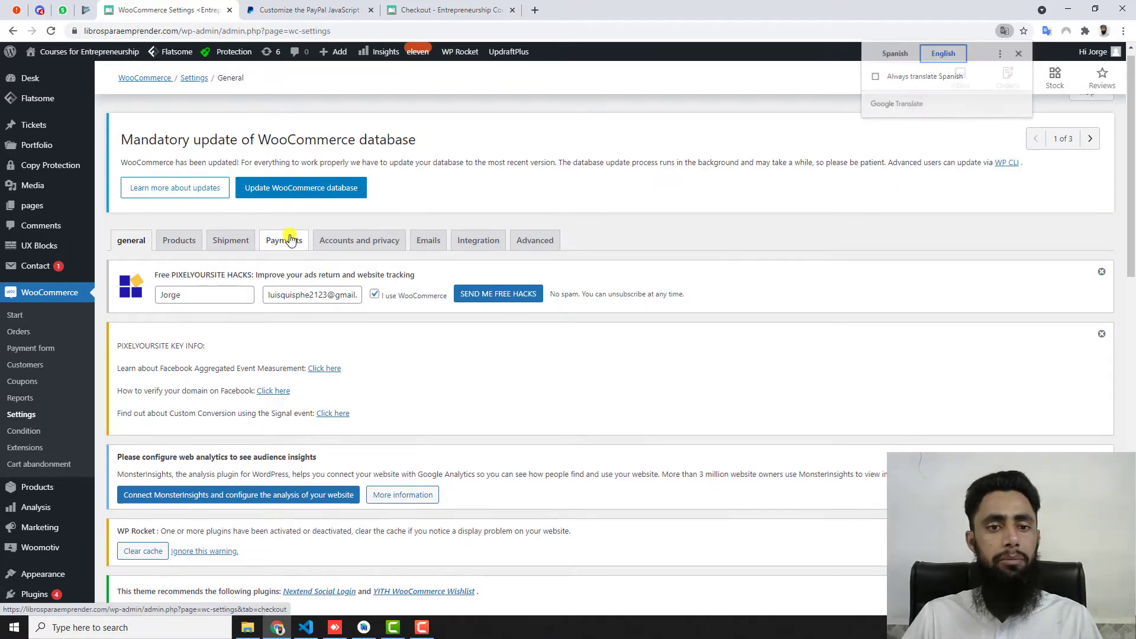
left_click(284, 240)
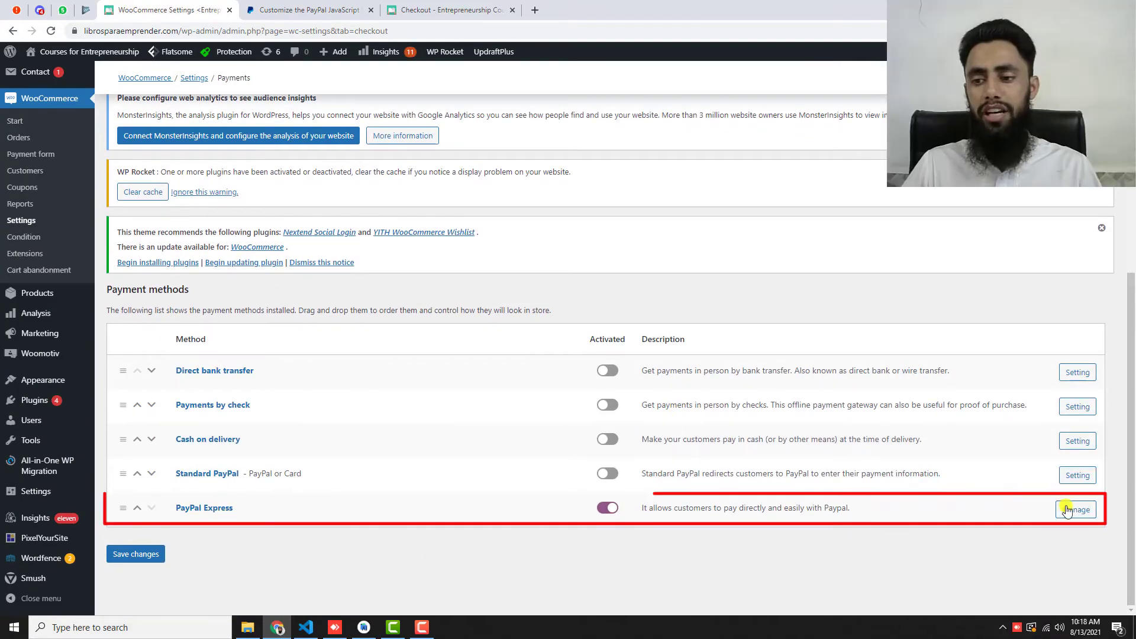
Enter the PayPal Express settings and reach the Button settings with the empty Hide Funding Method(s) field.
left_click(1076, 510)
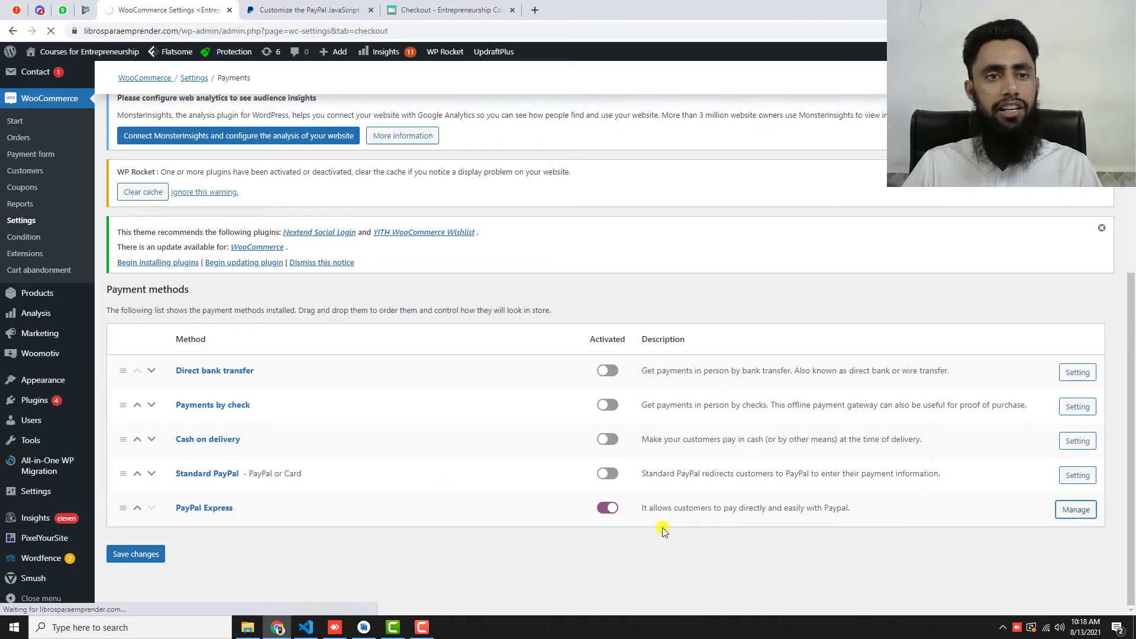
left_click(1076, 509)
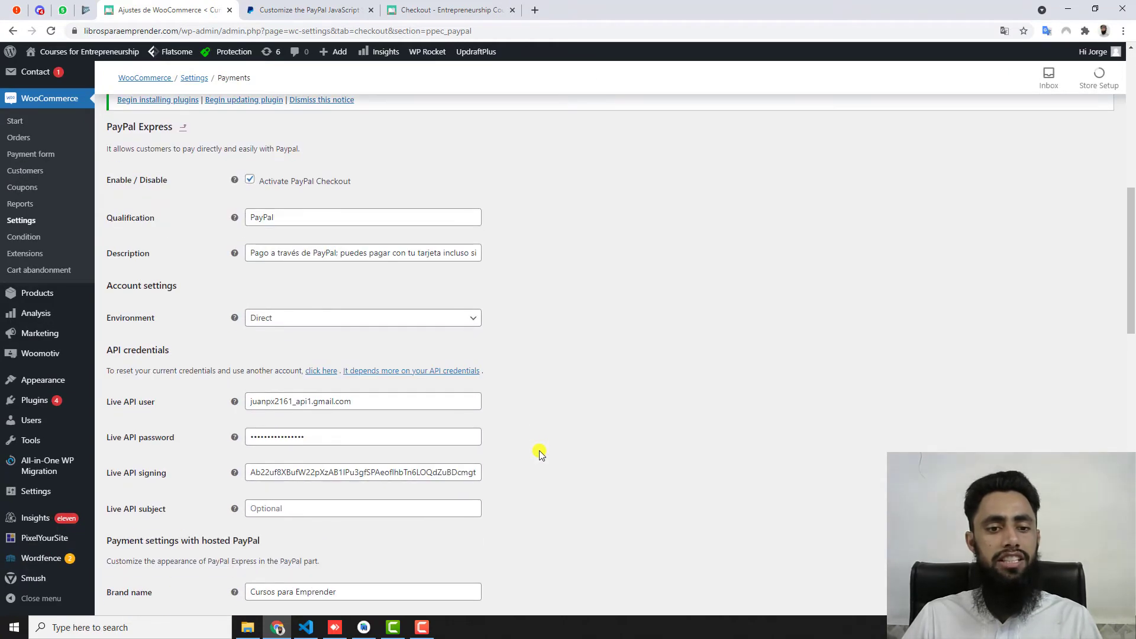
scroll("down", 3)
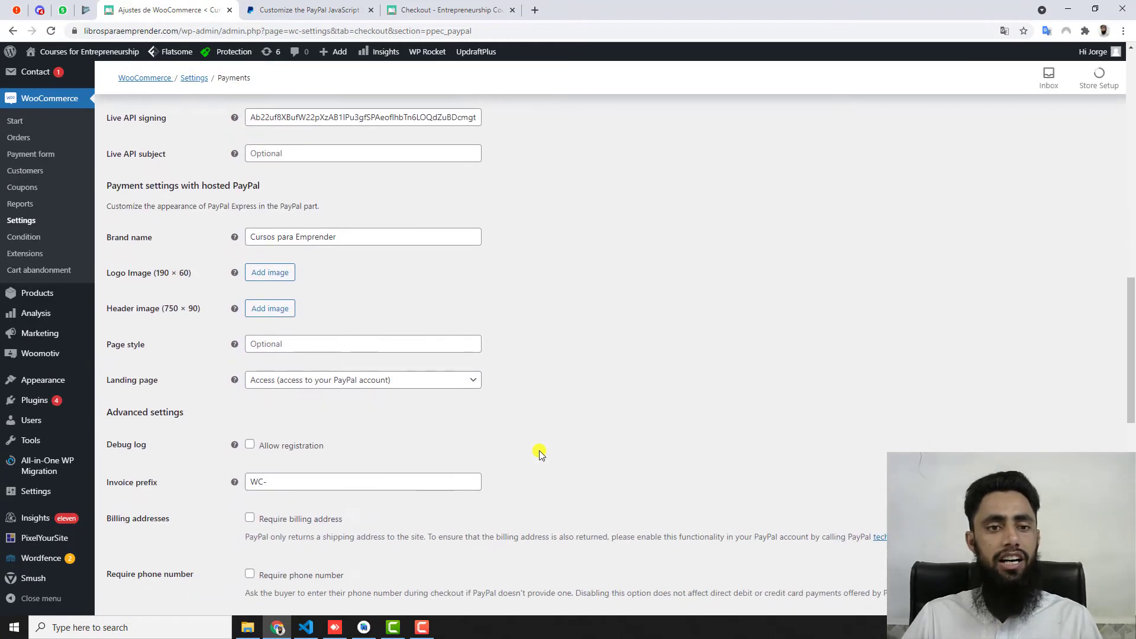
scroll("down", 3)
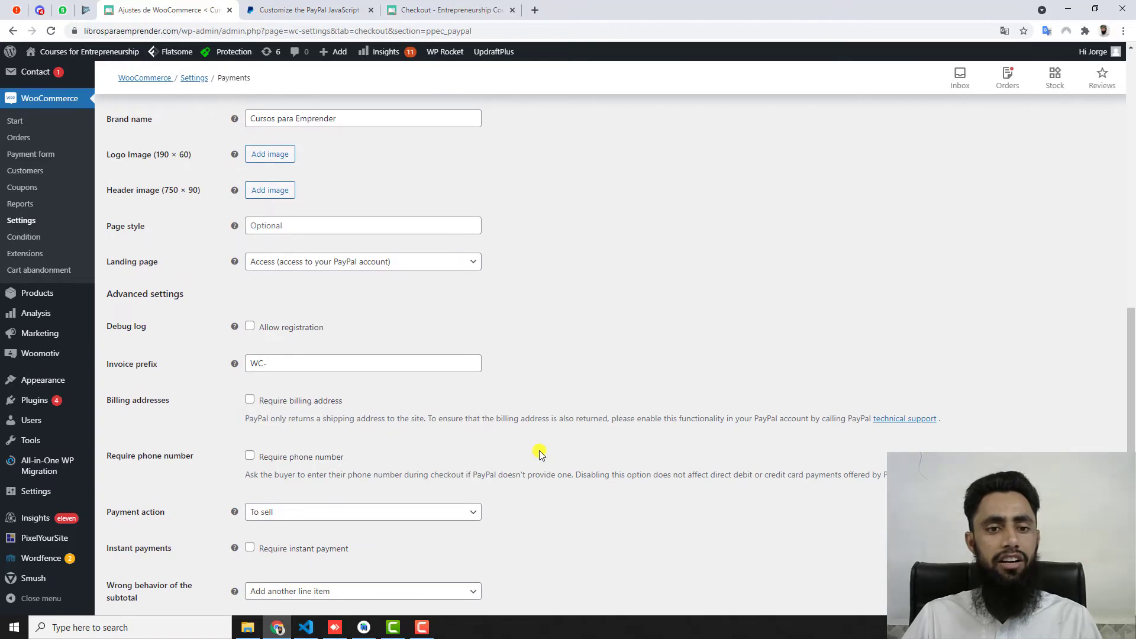
scroll("down", 3)
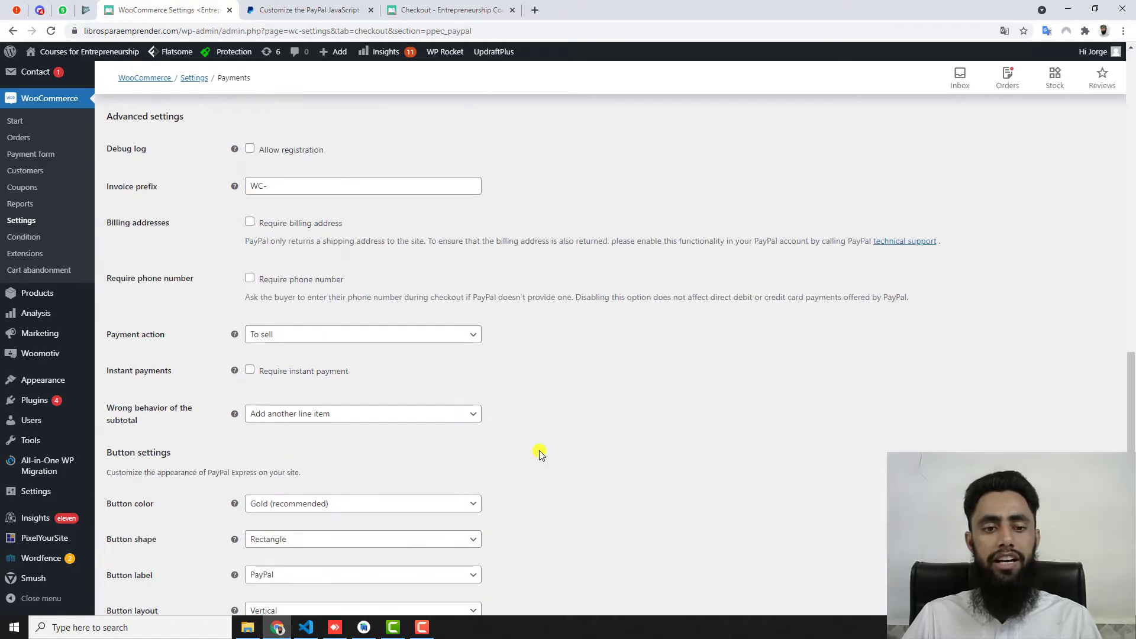
scroll("down", 3)
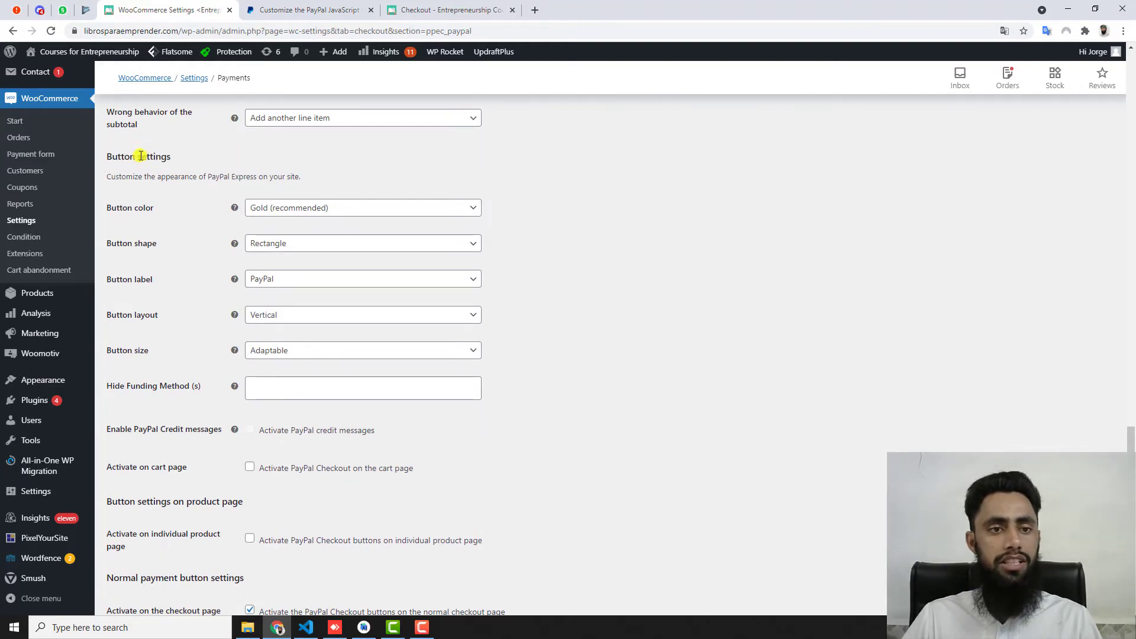
scroll("down", 3)
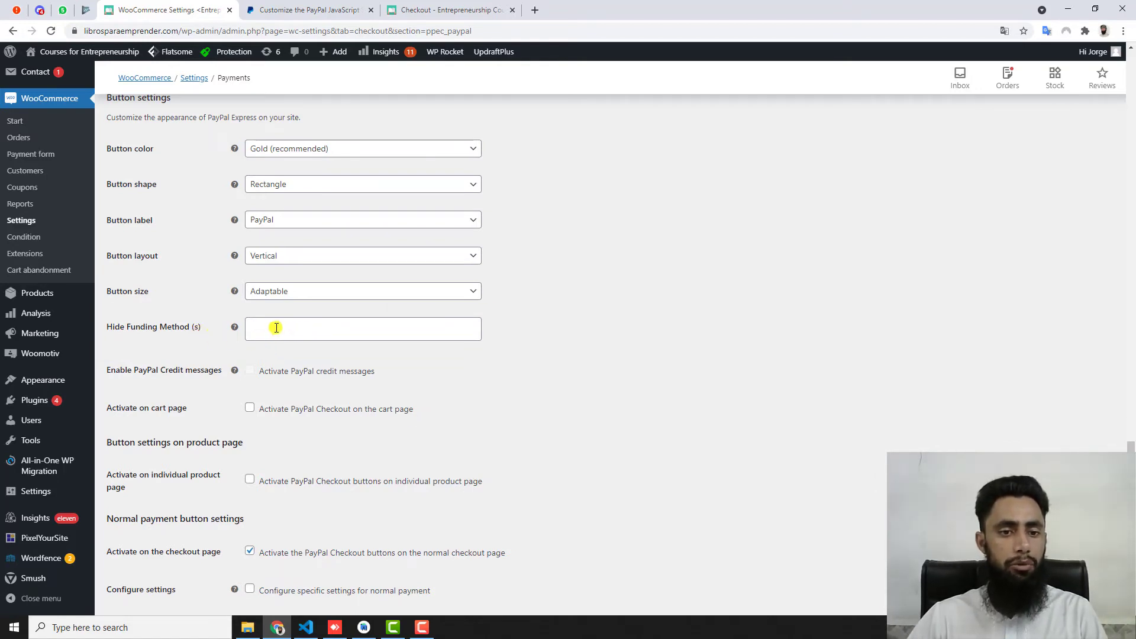
mouse_move(106, 341)
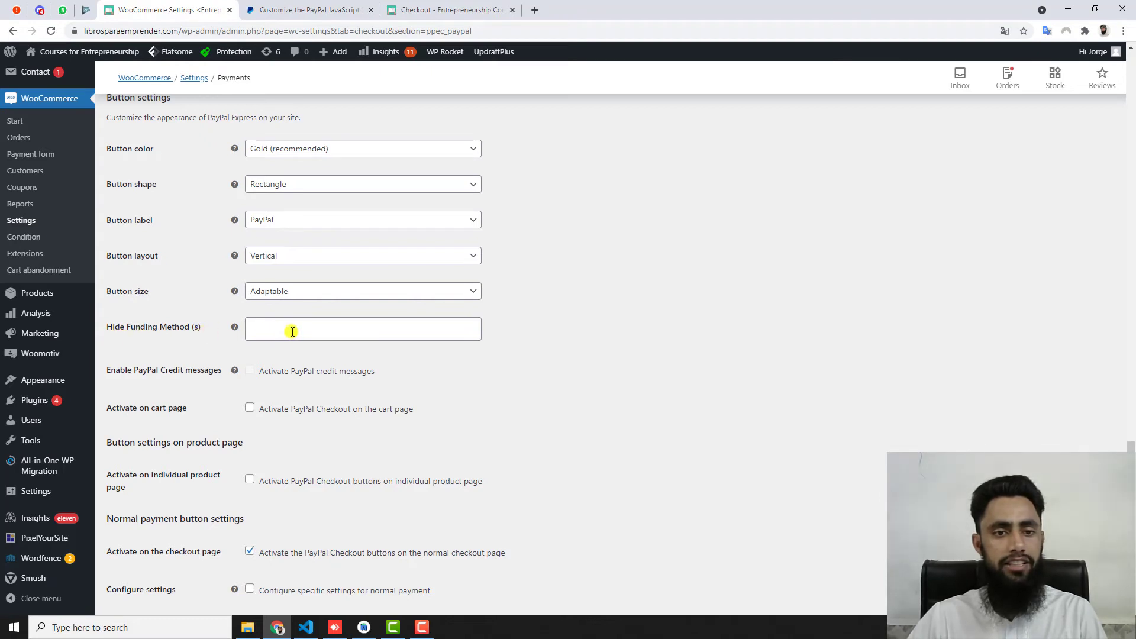
Add MercadoPago and Credit or debit cards to Hide Funding Method(s) and save the settings.
left_click(362, 329)
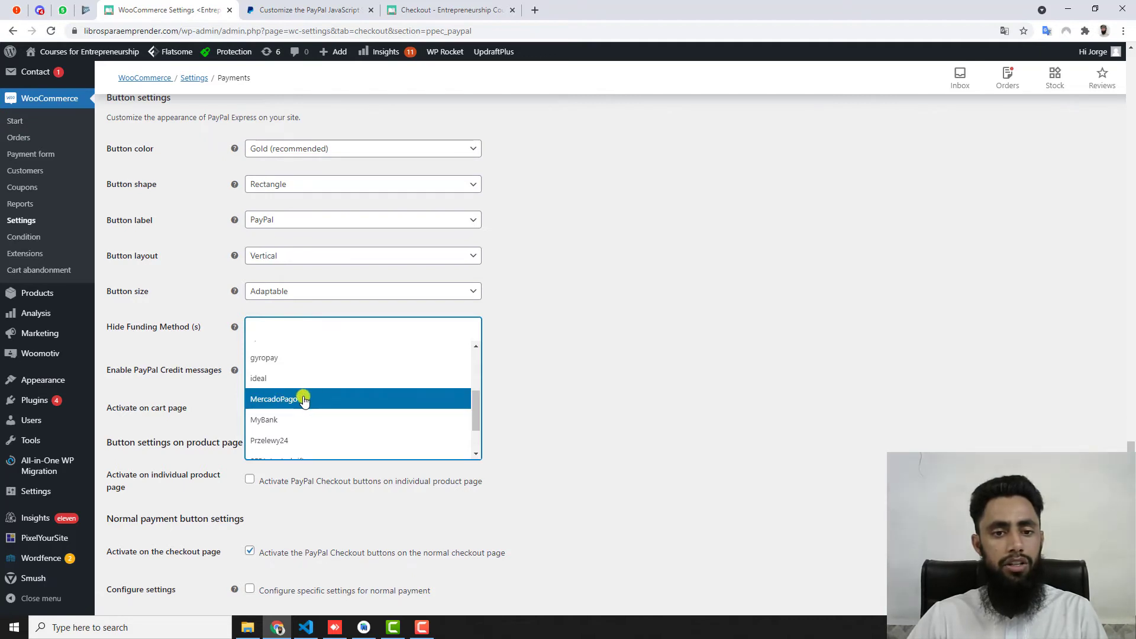
left_click(274, 398)
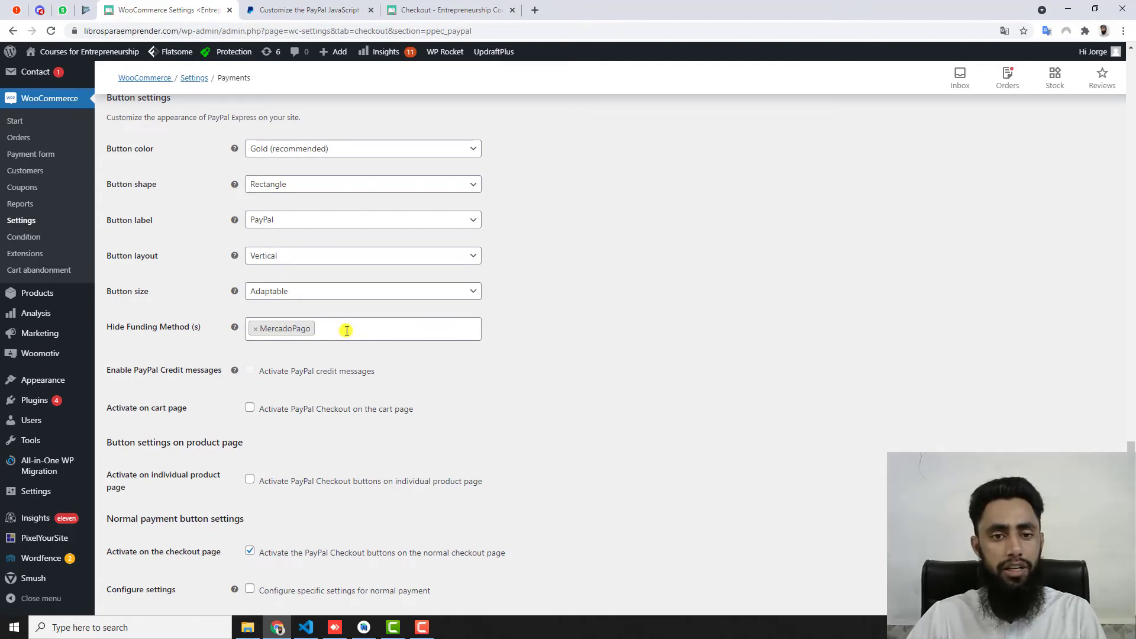
left_click(362, 328)
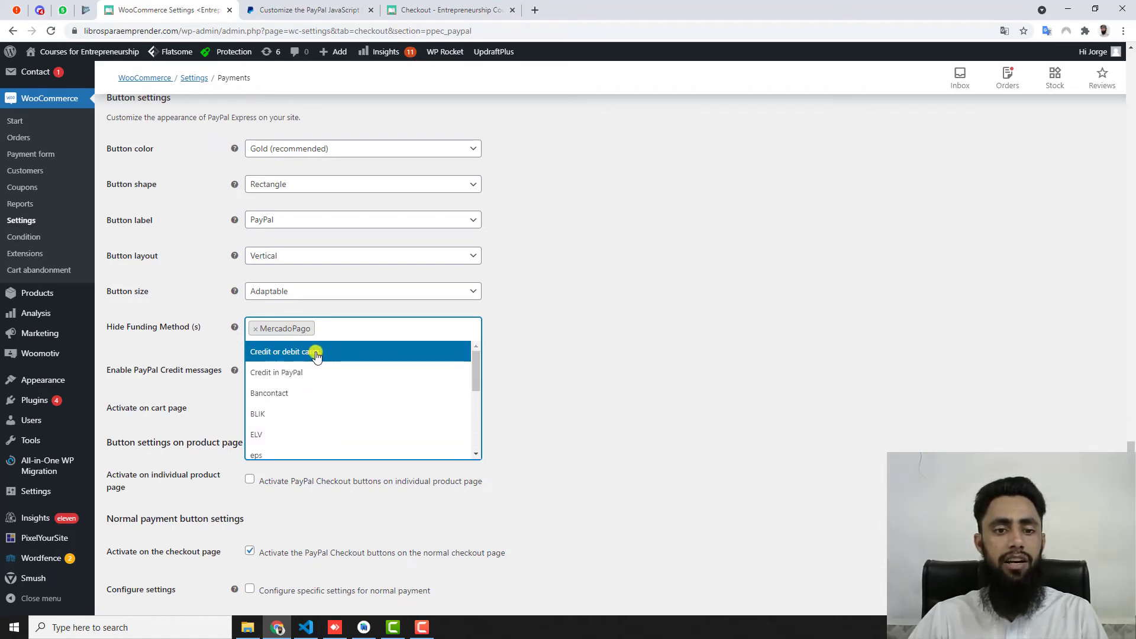
left_click(283, 351)
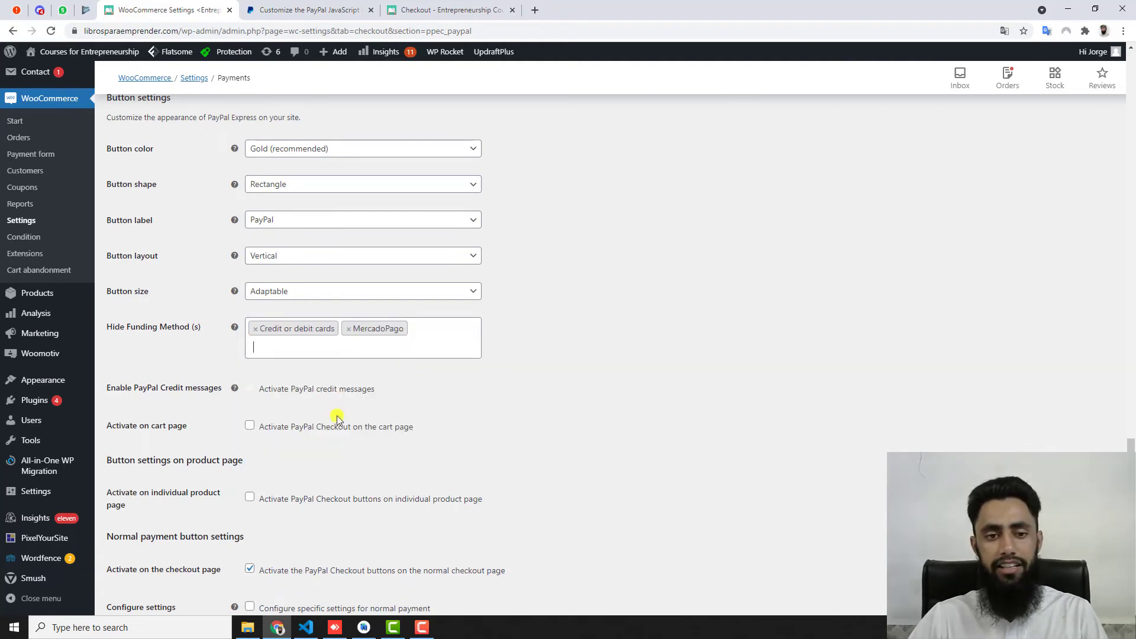
scroll("down", 3)
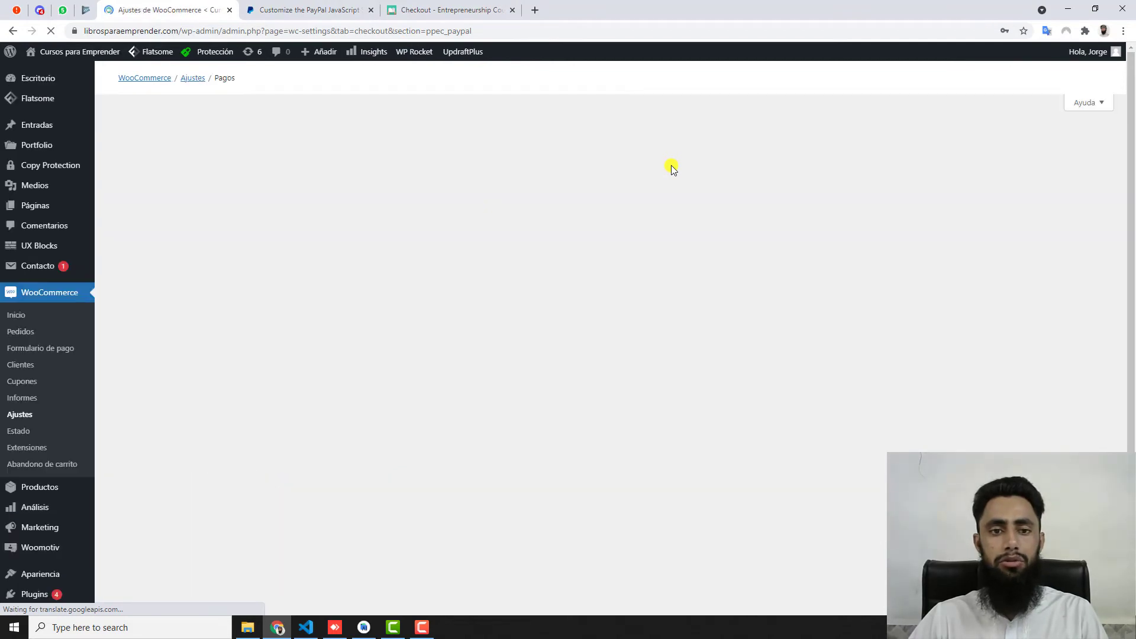
Reload the storefront checkout so only the PayPal button shows, then return to PayPal Express settings.
left_click(449, 9)
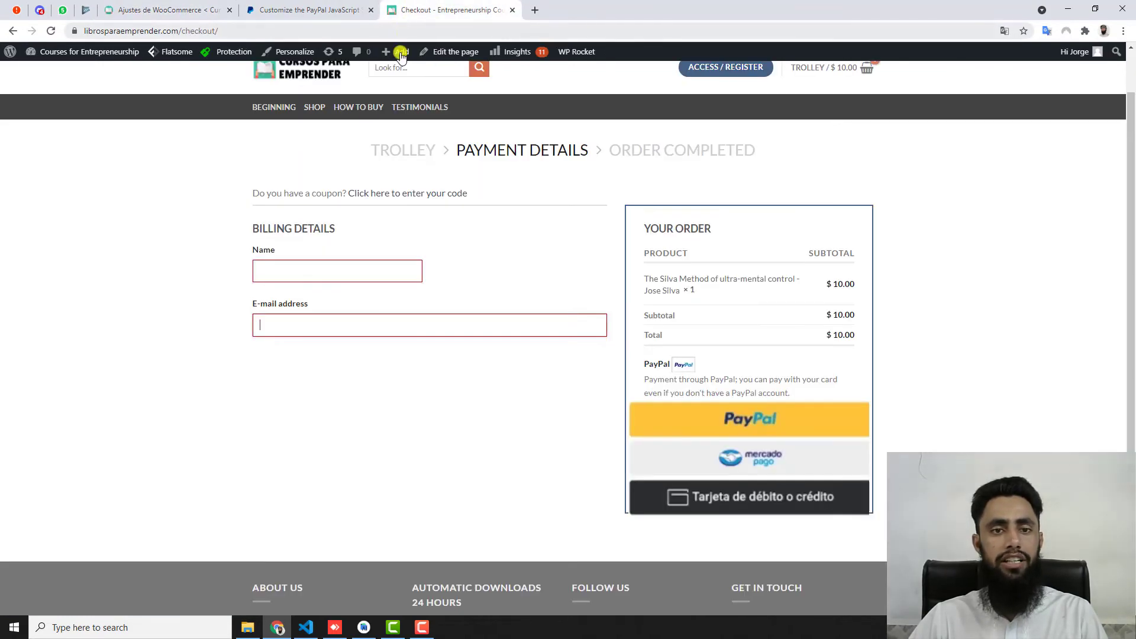
left_click(749, 419)
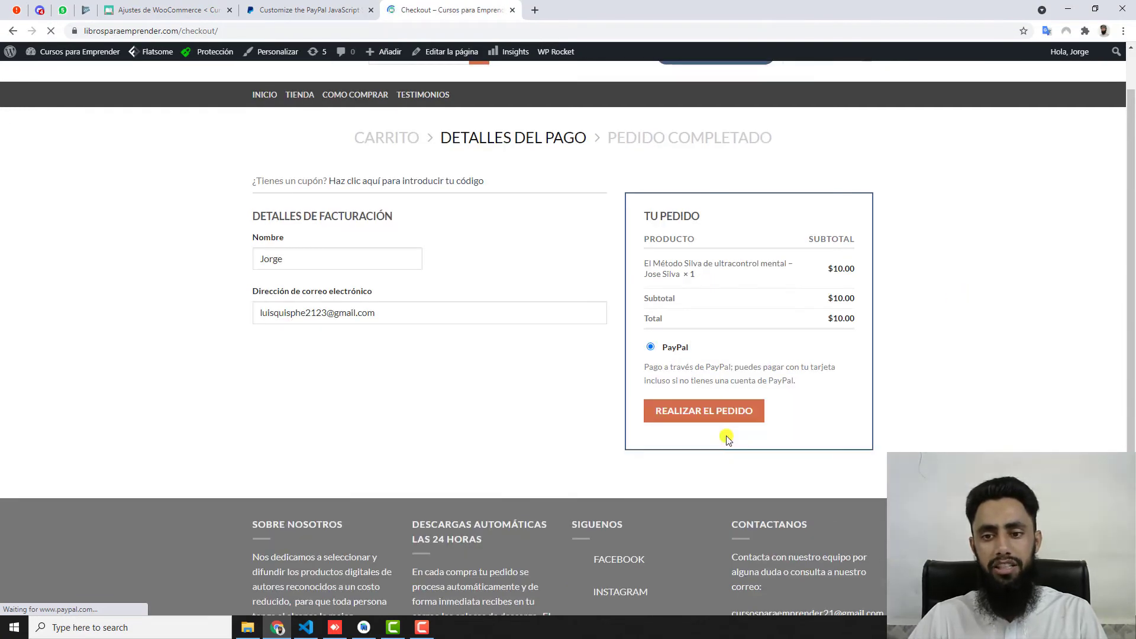
left_click(703, 410)
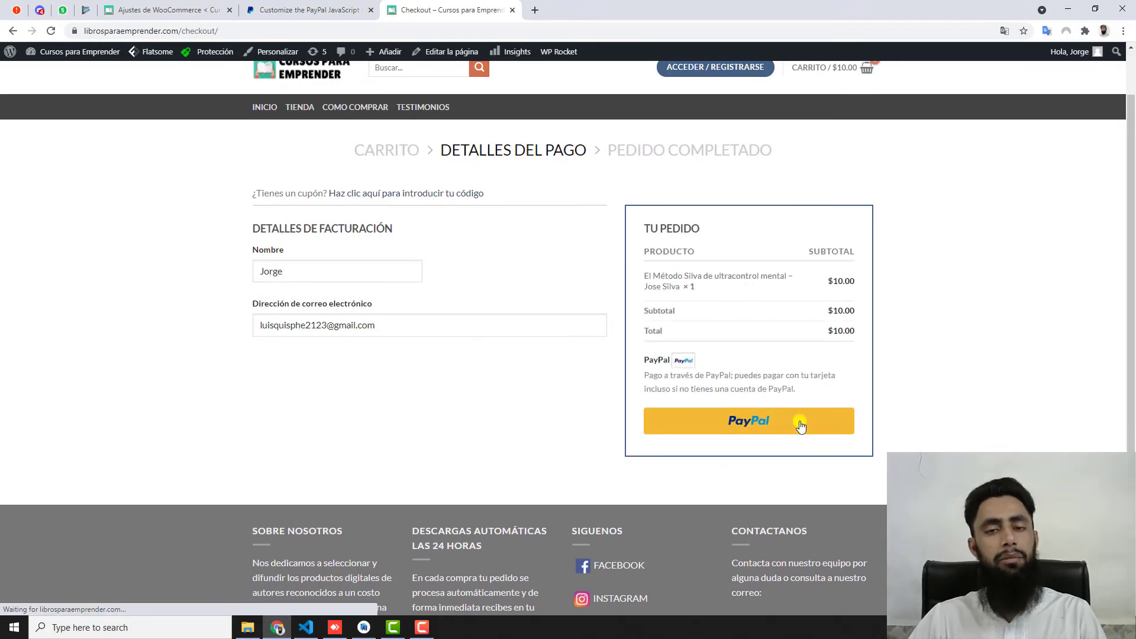
left_click(165, 9)
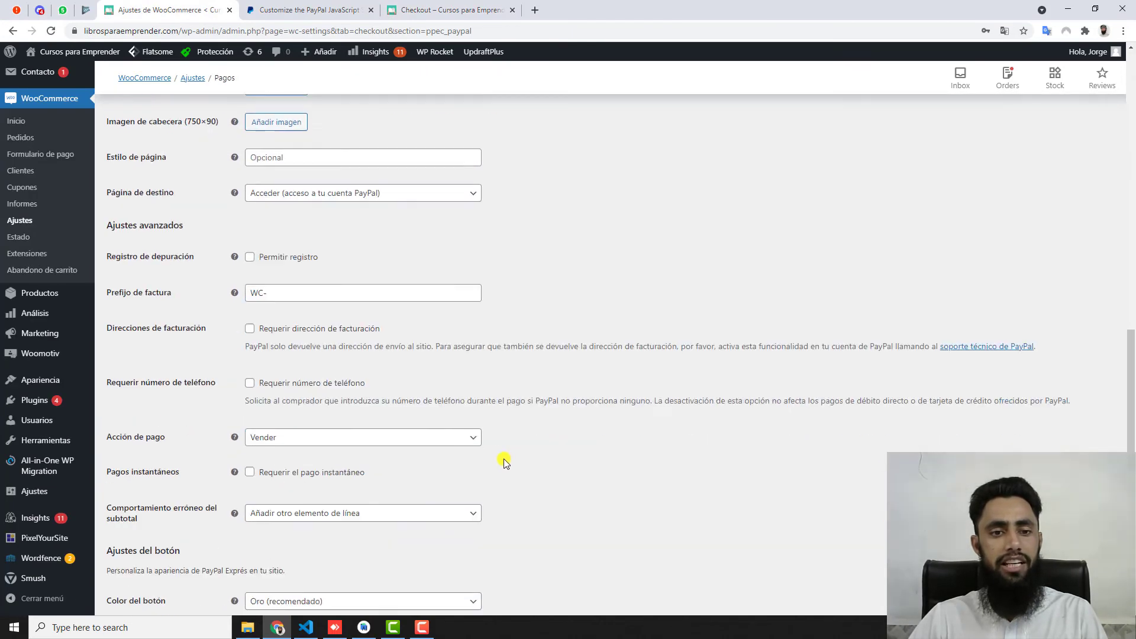
Translate the PayPal Express settings page into English.
scroll("down", 3)
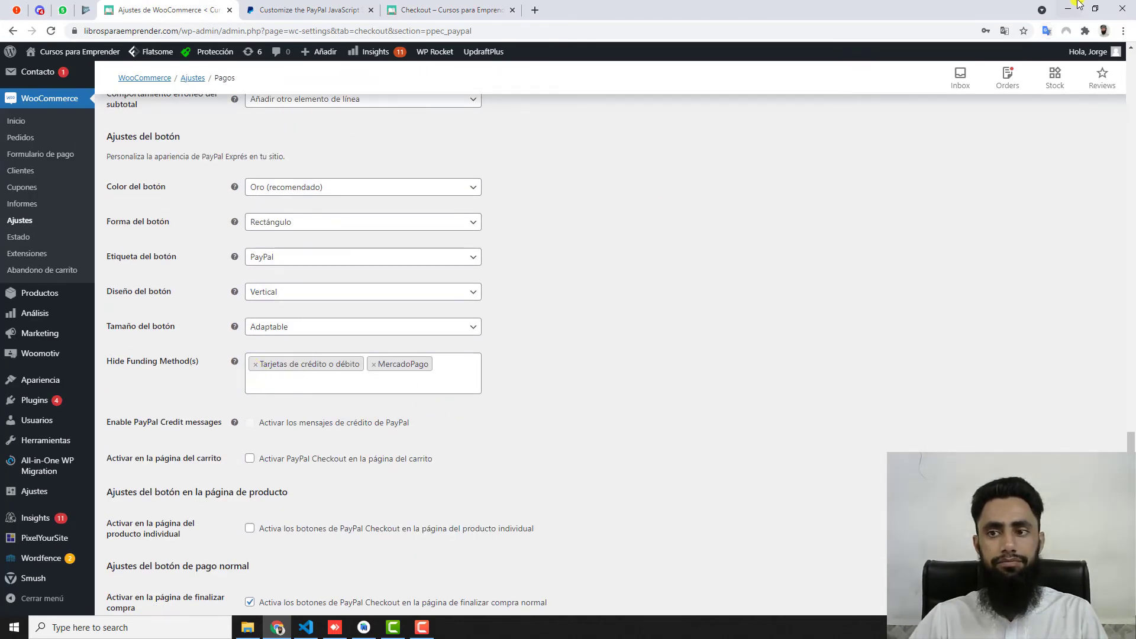
left_click(1004, 32)
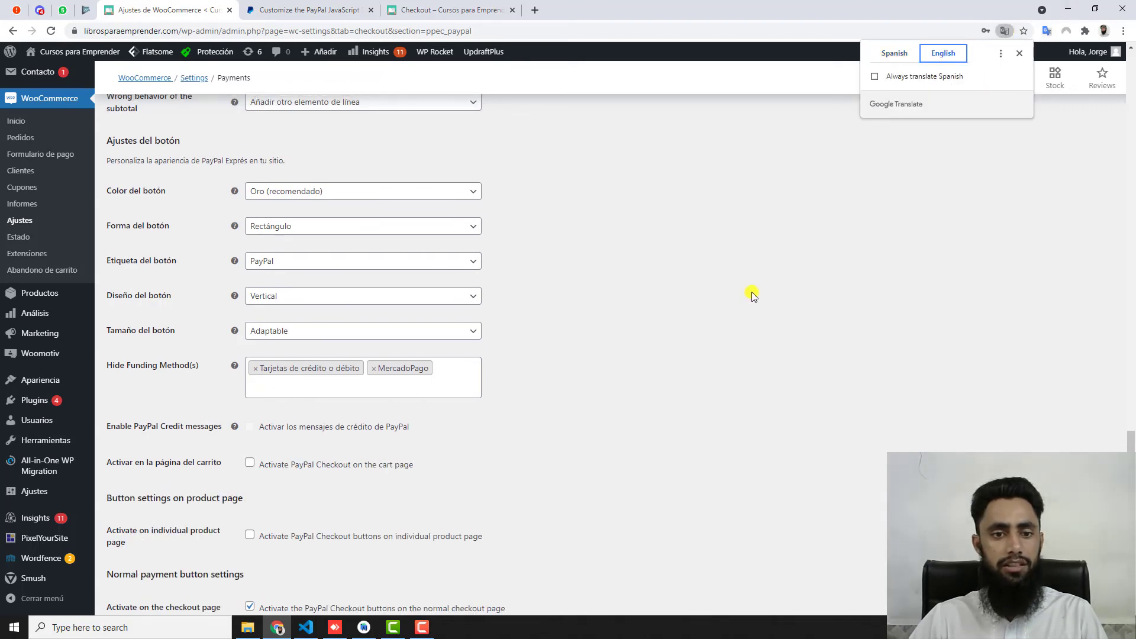
left_click(943, 53)
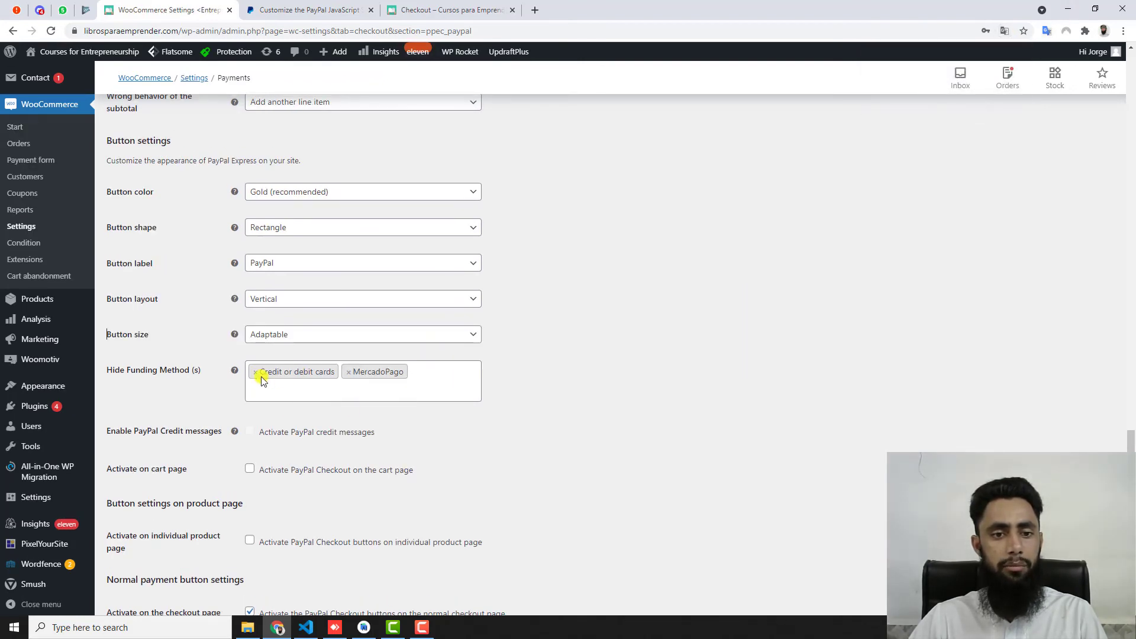
Remove Credit or debit cards from Hide Funding Method(s), leaving only MercadoPago, and save changes.
left_click(254, 371)
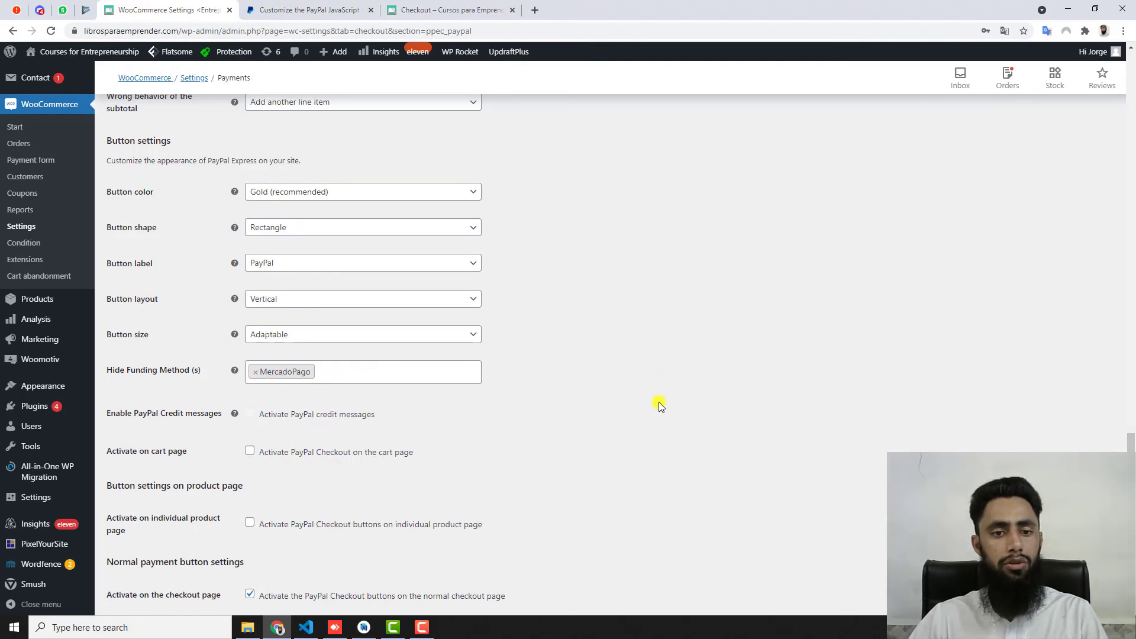
scroll("down", 3)
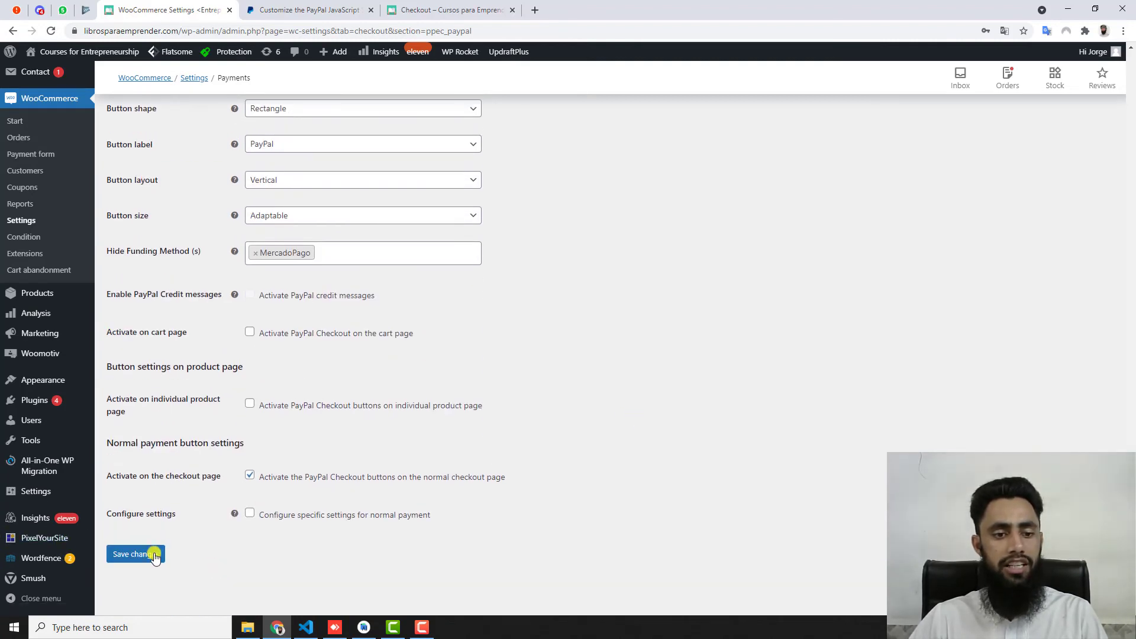
left_click(135, 554)
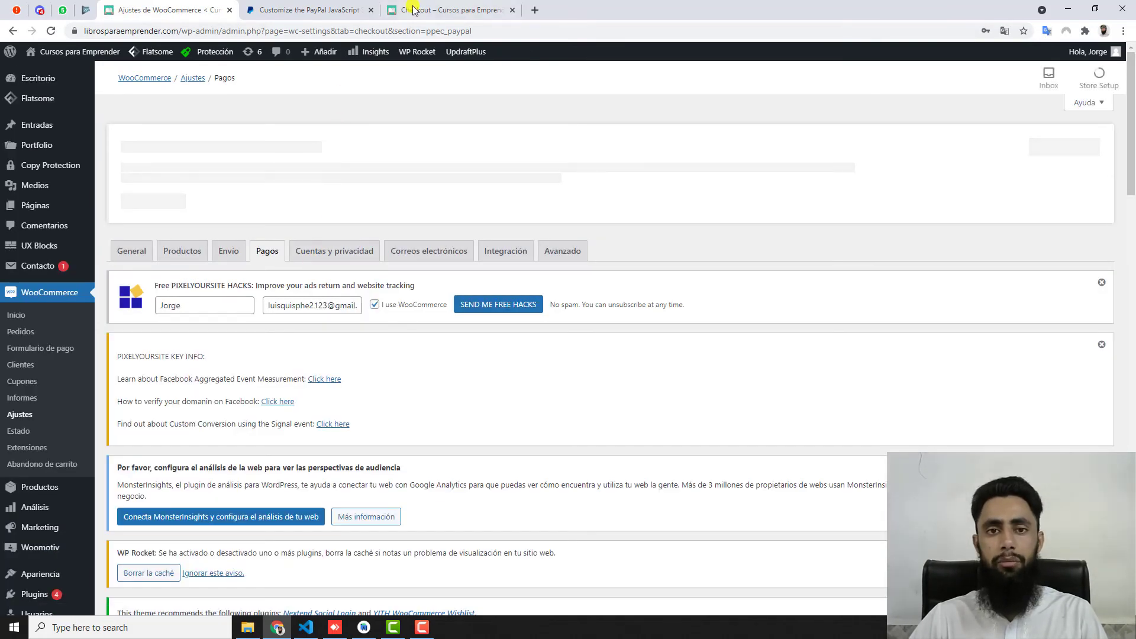
Reload the storefront checkout to refresh the order summary and PayPal buttons.
left_click(449, 10)
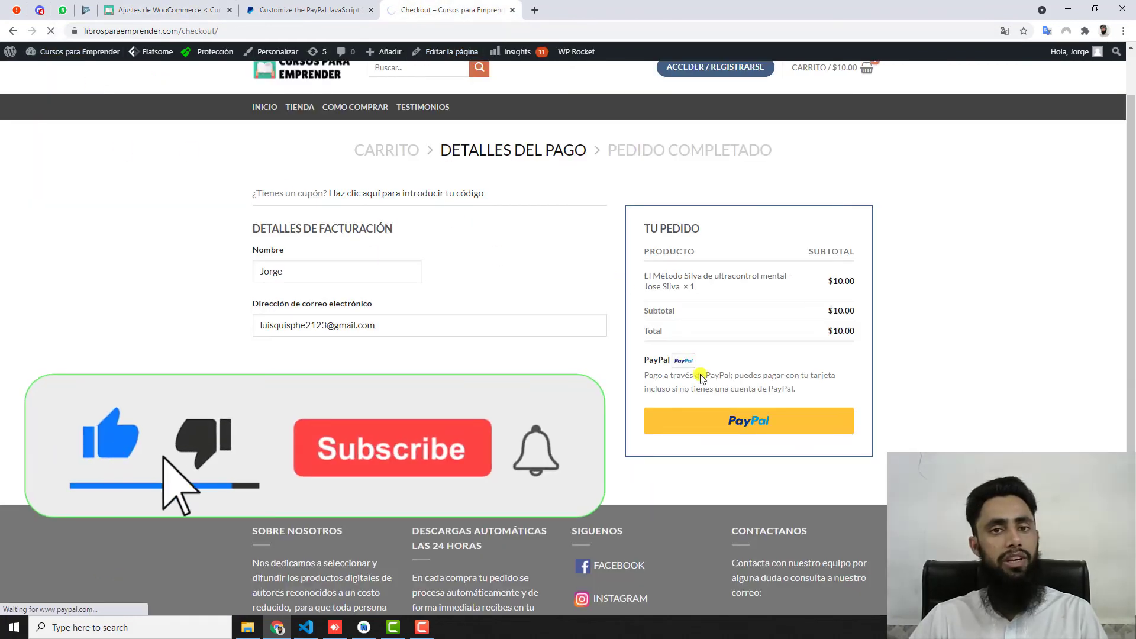
left_click(748, 421)
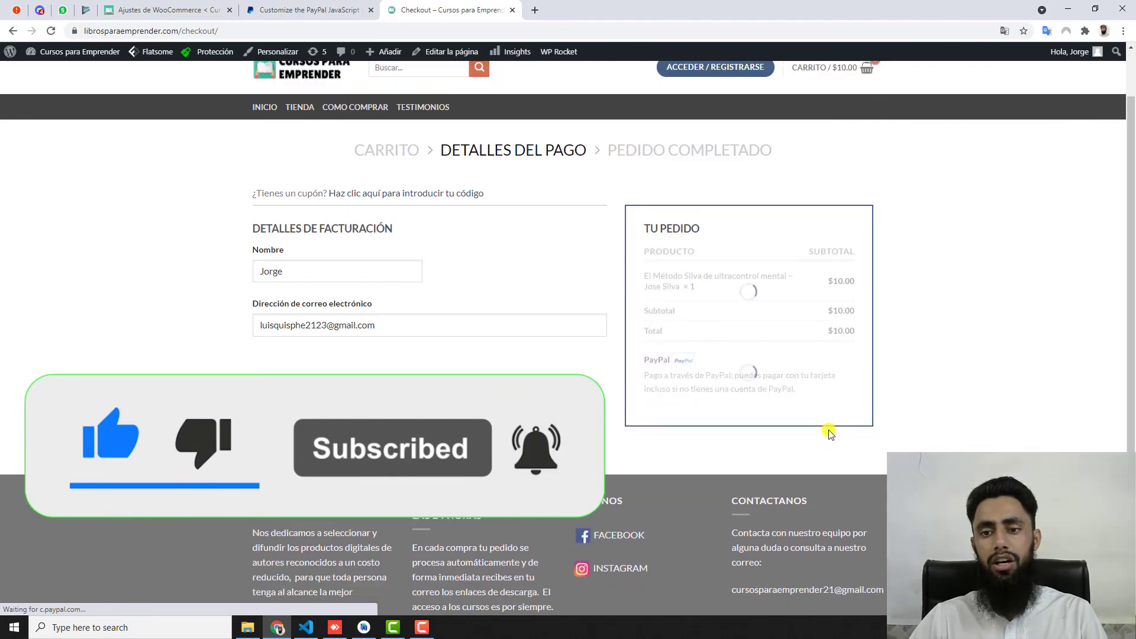